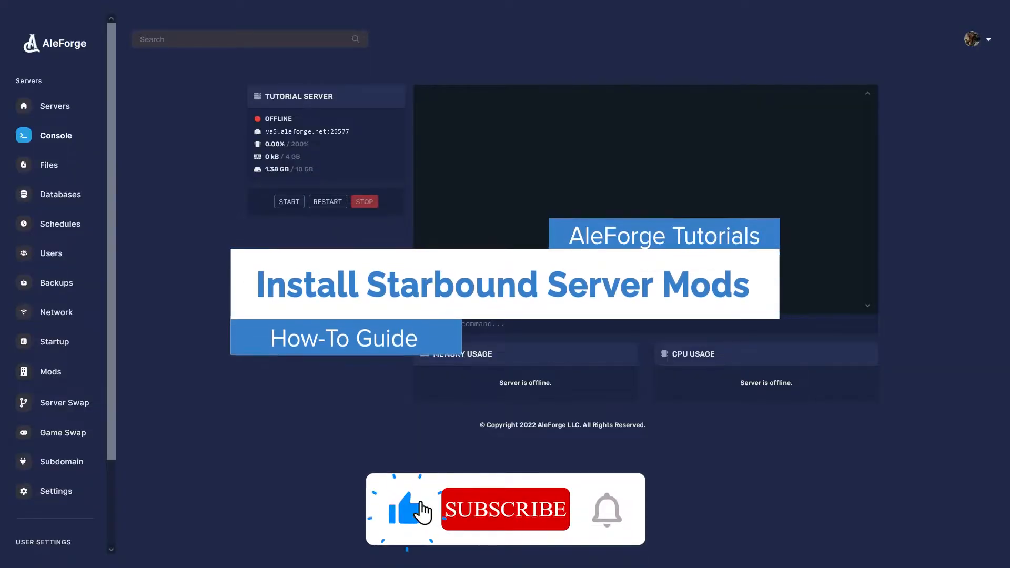
# Step: Bring up the Starbound Steam Workshop's most popular items listing over the panel
pyautogui.click(505, 508)
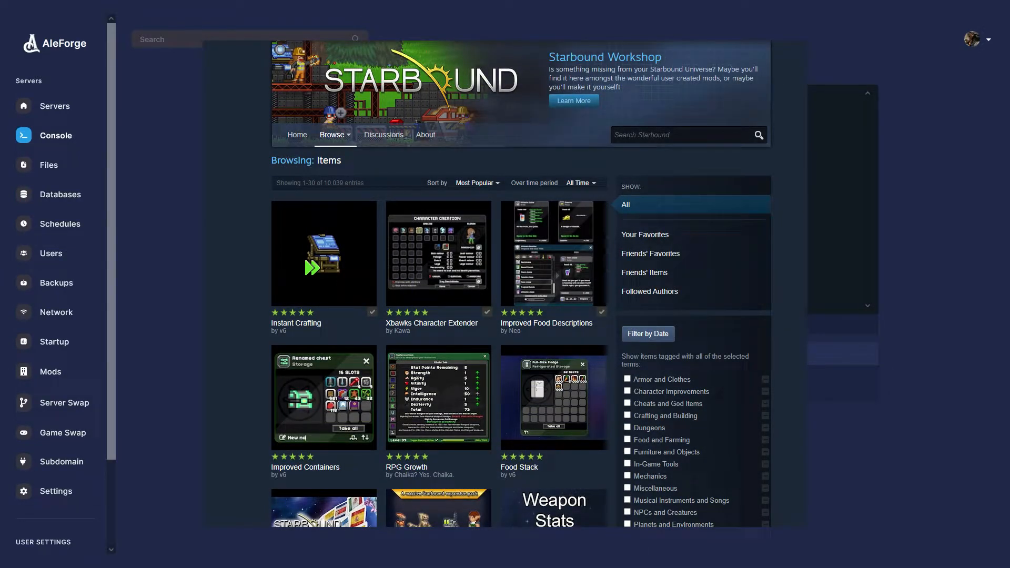
# Step: Choose Starbound mods and reach the local 211820 workshop folder holding three mod folders
pyautogui.click(56, 136)
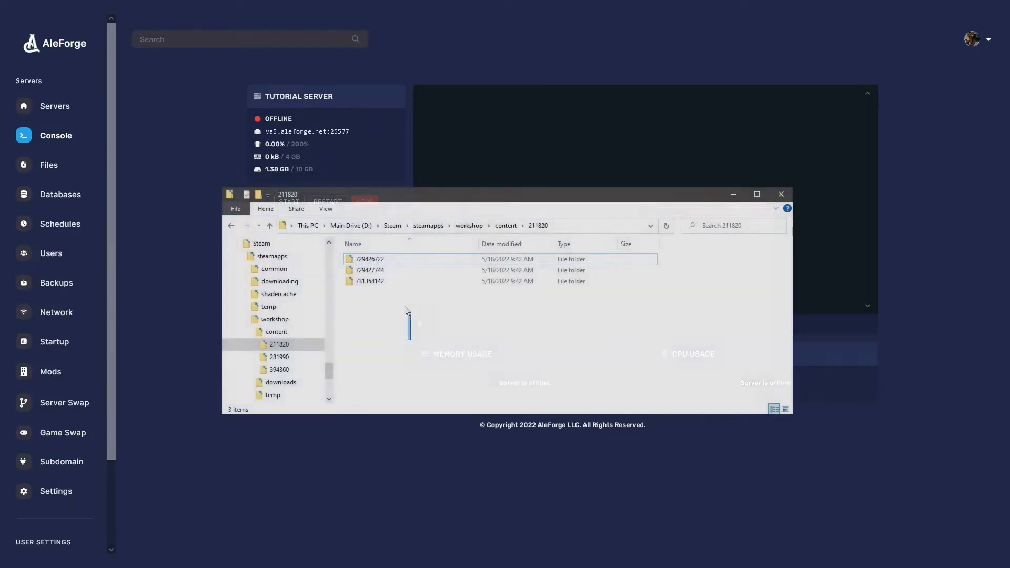
# Step: Compress the three 211820 mod folders into a 148 KB mods.zip, then close Explorer
pyautogui.rightClick(370, 269)
pyautogui.write('mods.zip')
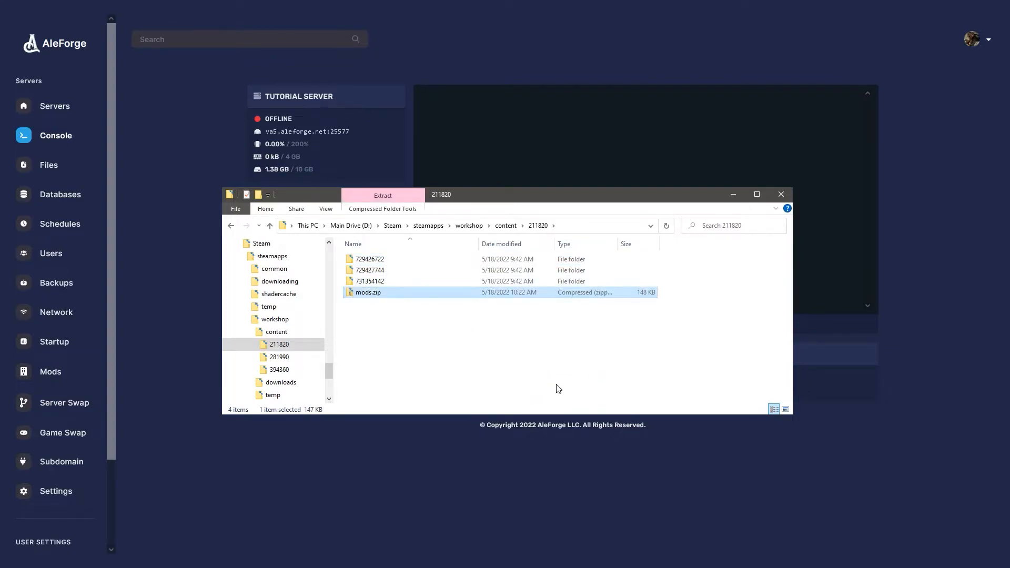
pyautogui.click(780, 194)
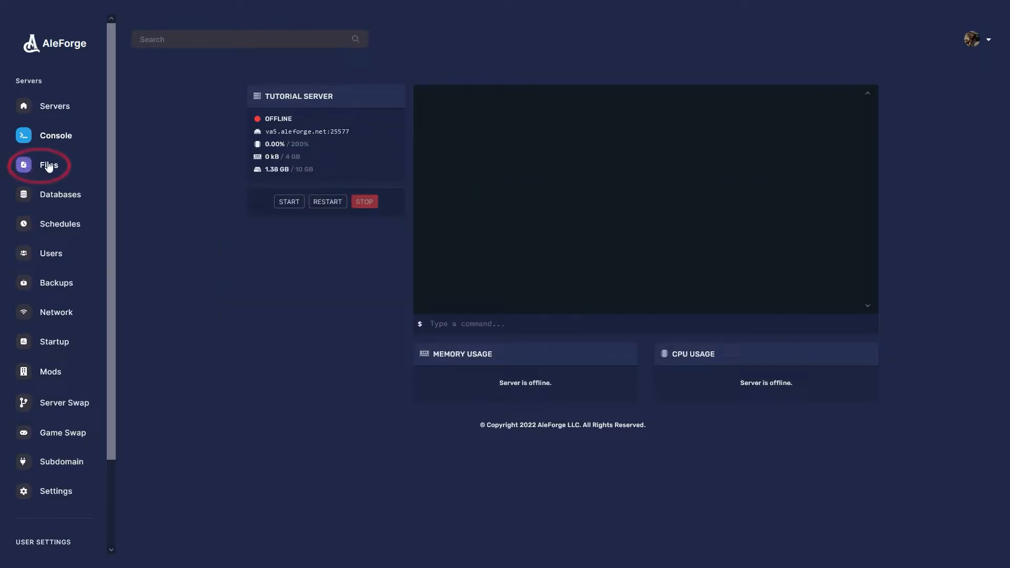
# Step: Upload the 147.44 kB mods.zip into the mods folder beside mods_go_here
pyautogui.click(48, 165)
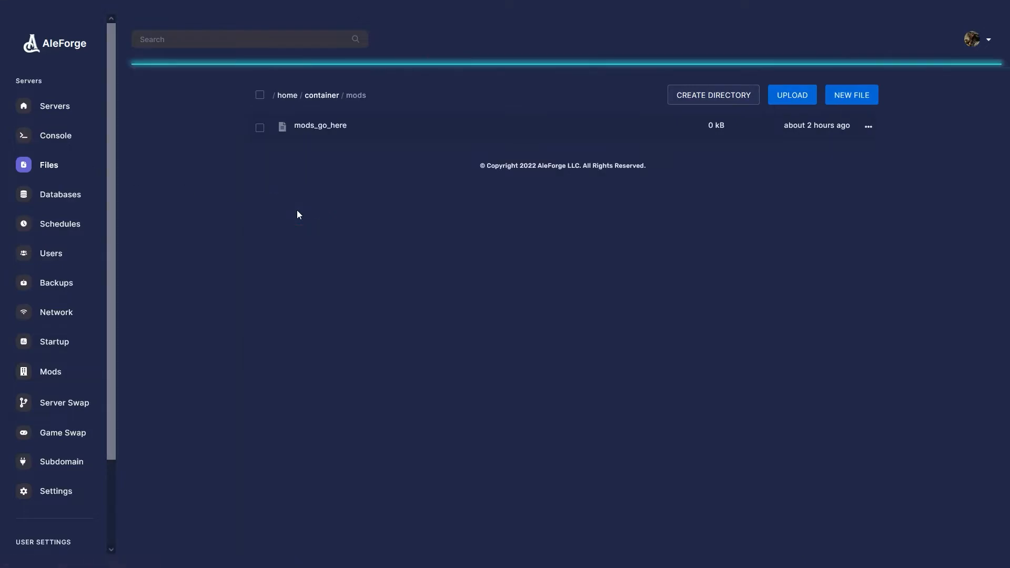
pyautogui.click(792, 95)
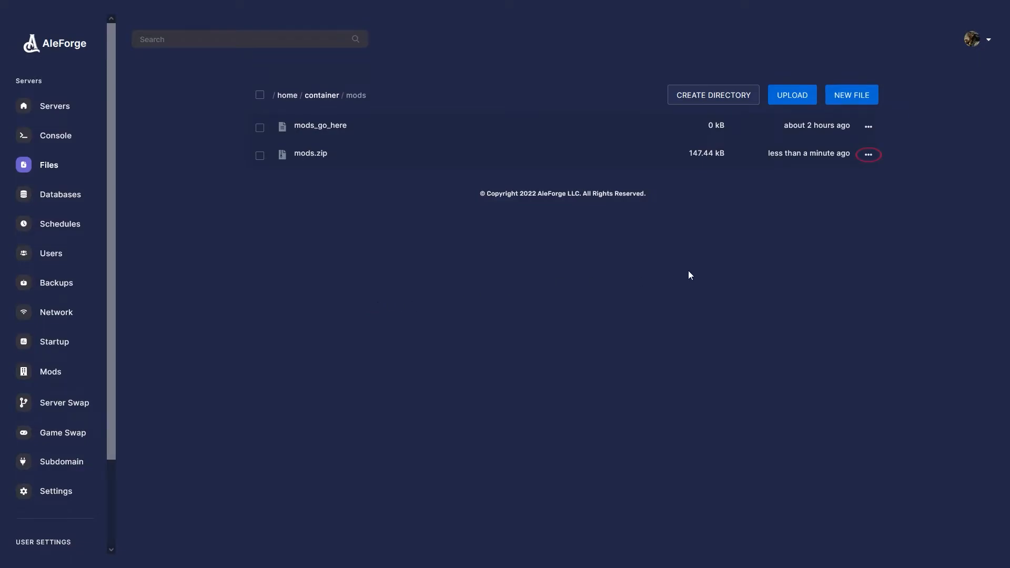
# Step: Unarchive mods.zip to extract folders 729426722, 729427744 and 731354142
pyautogui.click(867, 155)
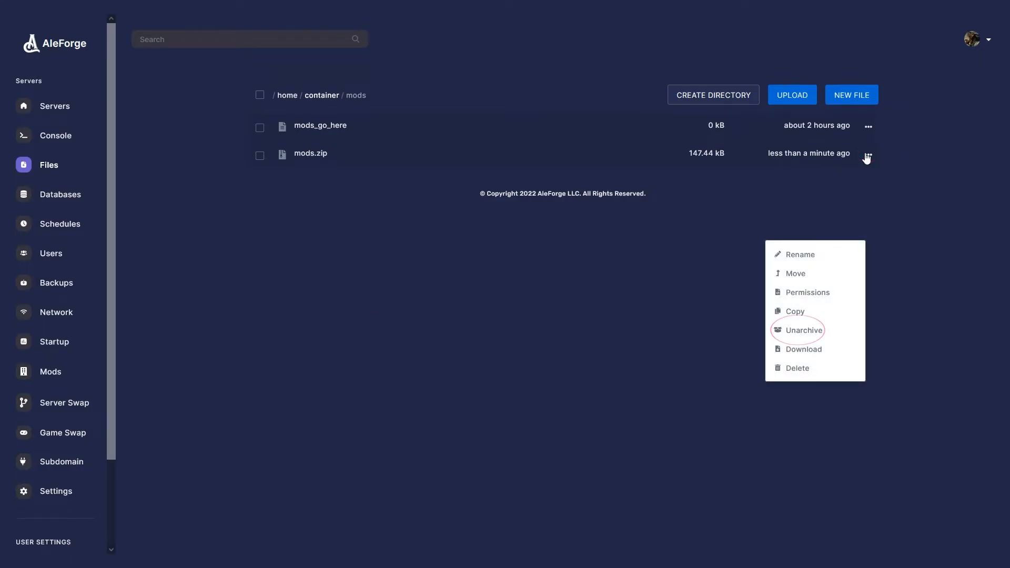
pyautogui.click(803, 329)
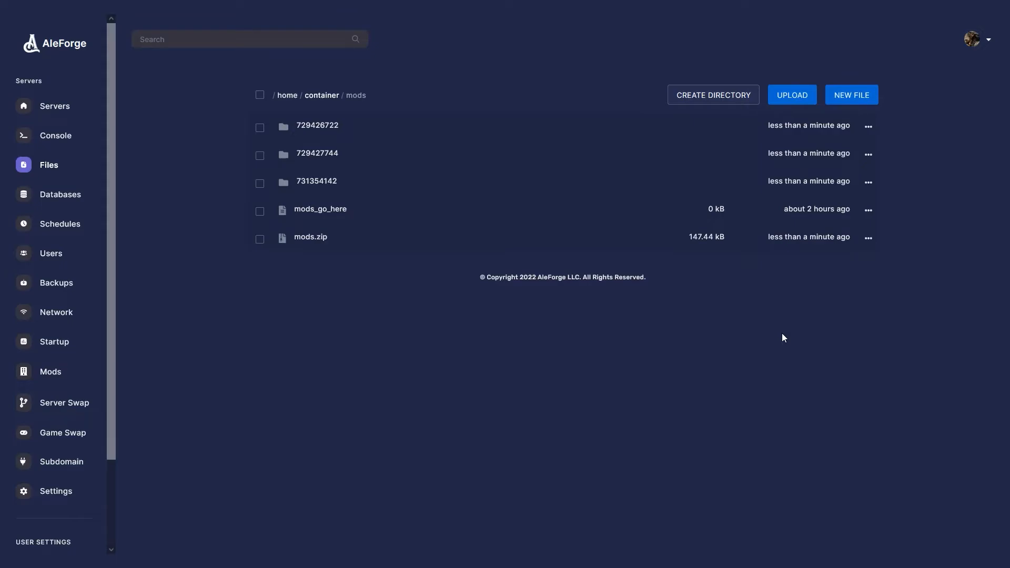
pyautogui.moveTo(55, 491)
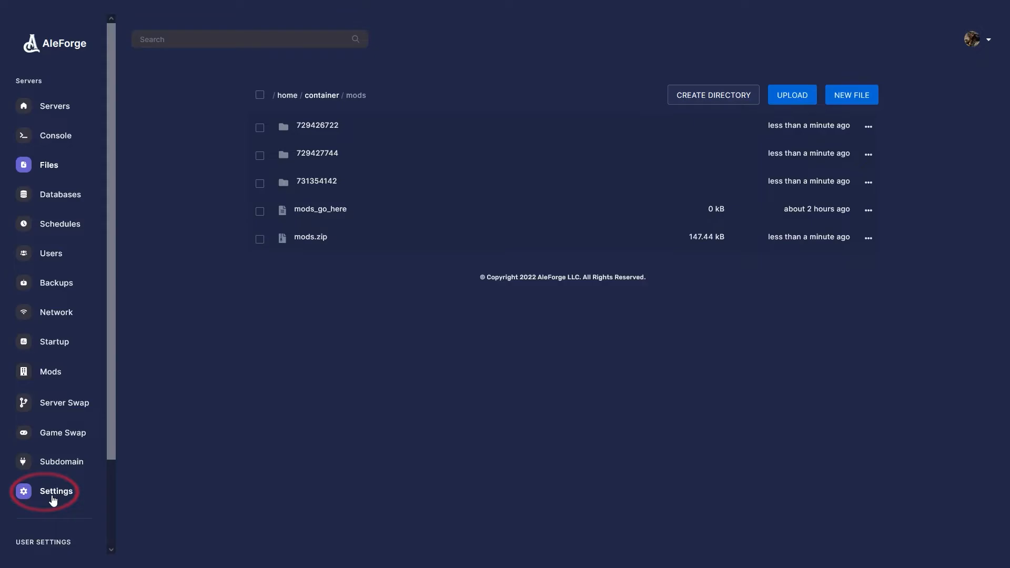
# Step: Reinstall the server from Settings, confirm it, and start it from the Console
pyautogui.click(56, 490)
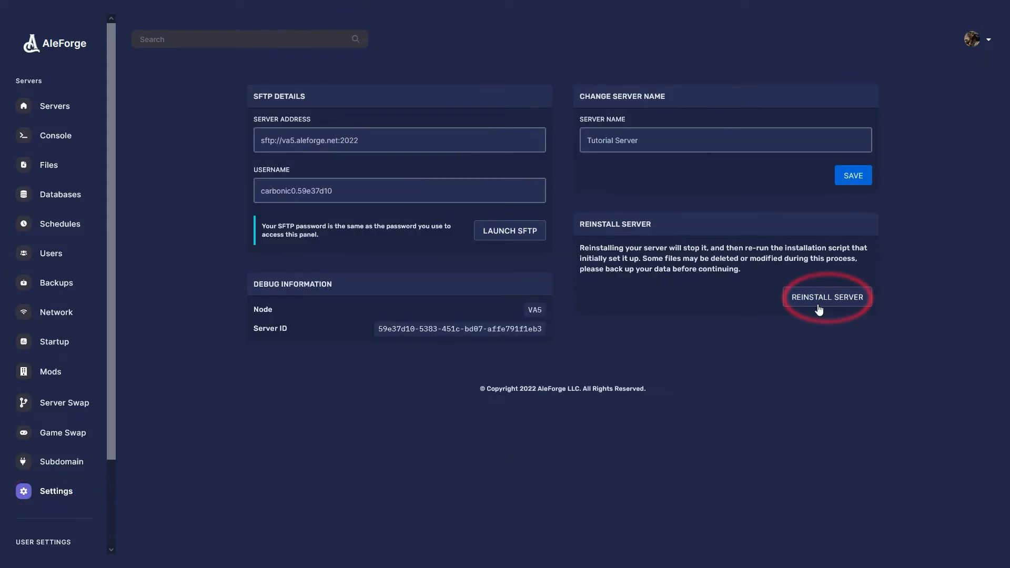
pyautogui.click(826, 297)
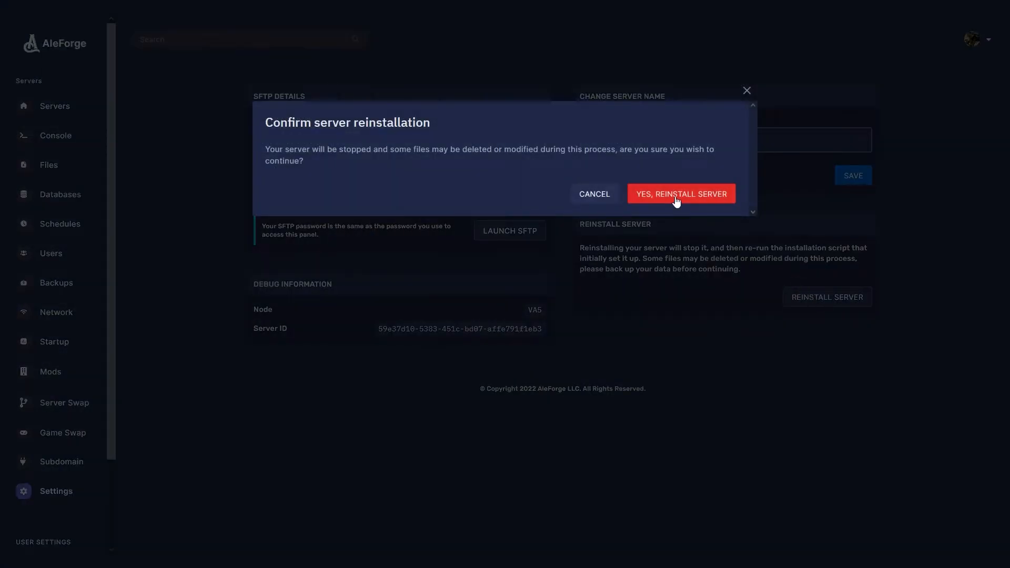
pyautogui.click(681, 194)
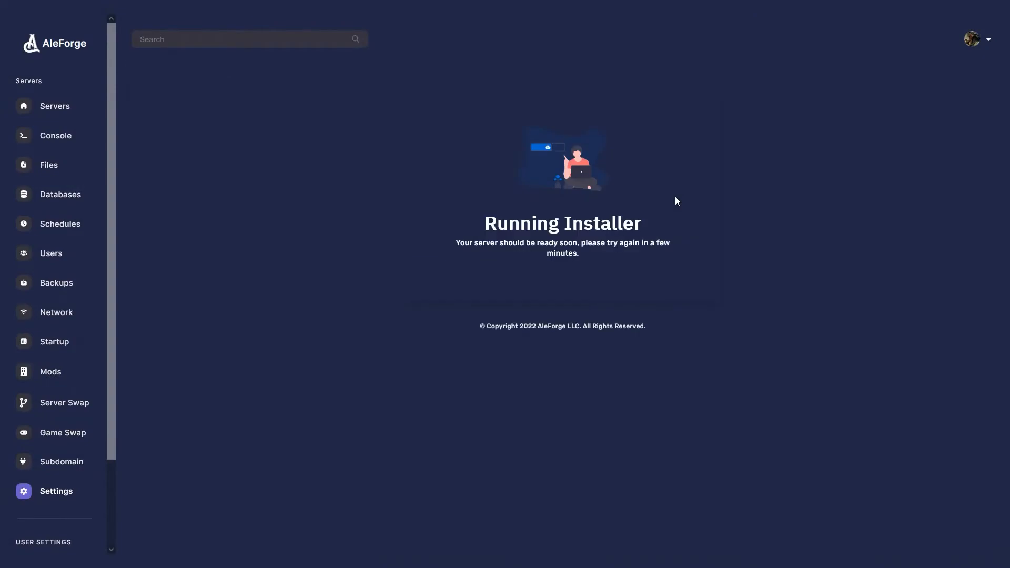
pyautogui.click(55, 135)
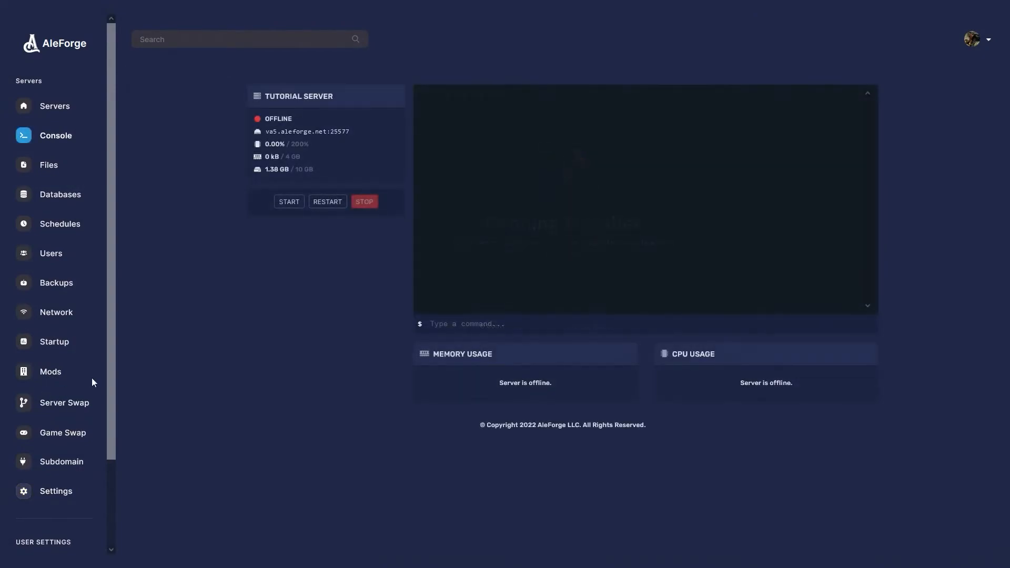
pyautogui.click(289, 201)
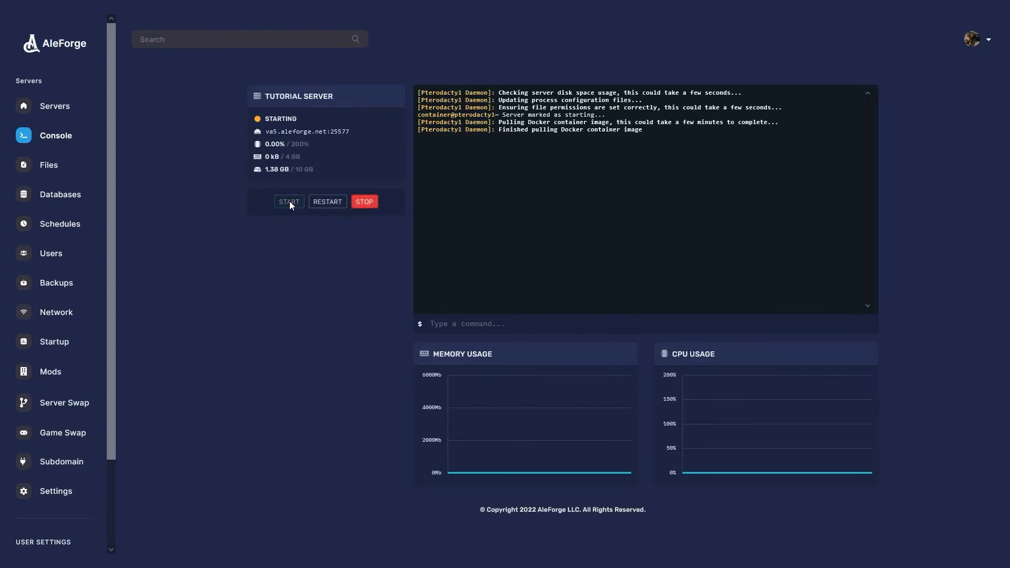